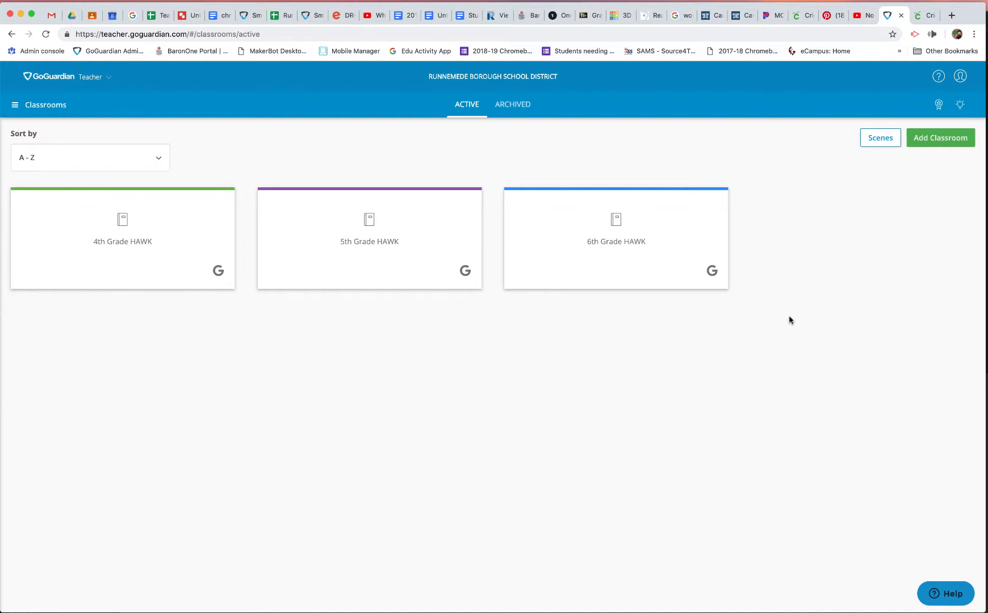
pyautogui.moveTo(103, 56)
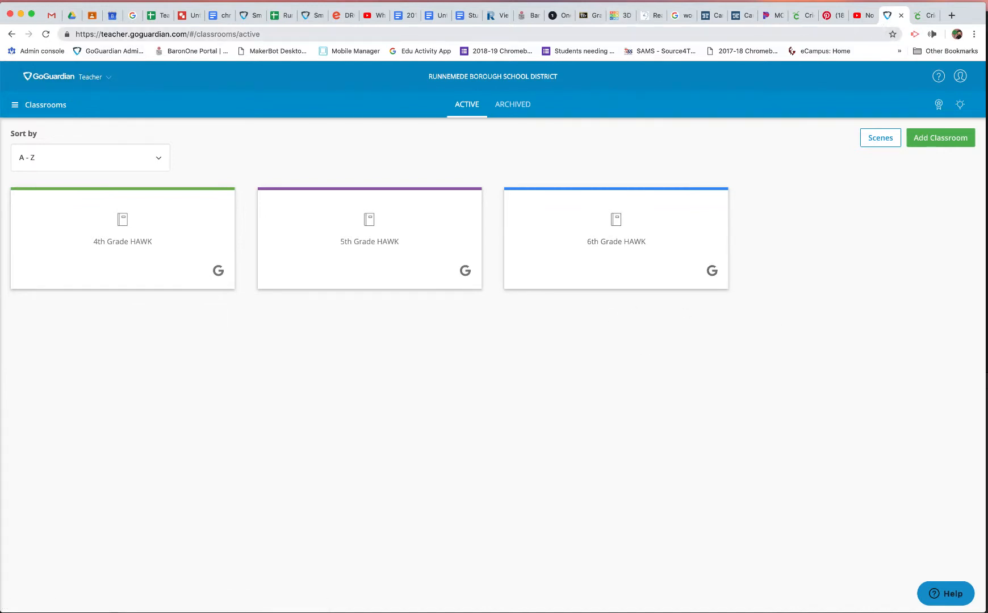
pyautogui.moveTo(360, 72)
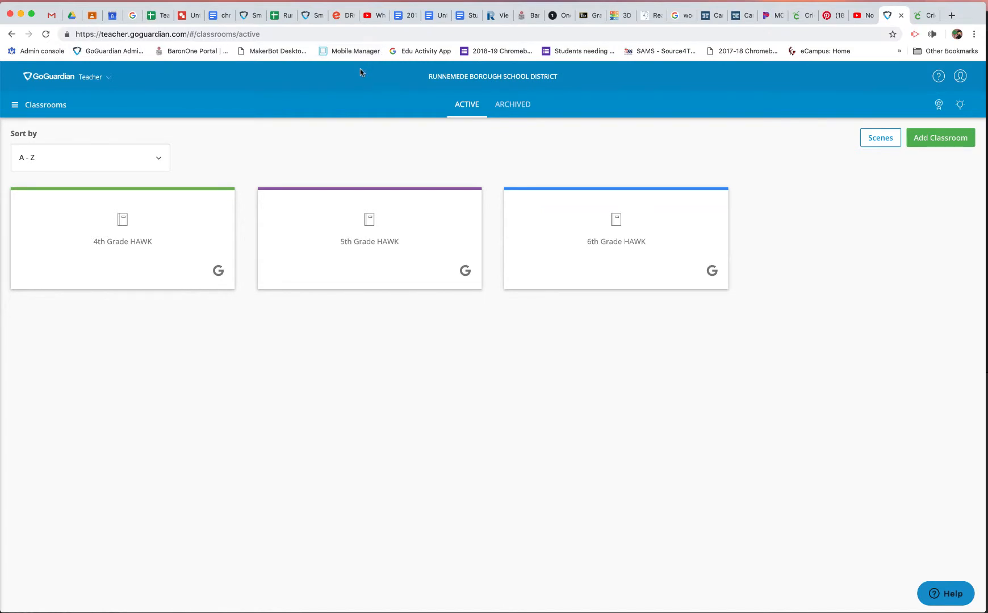
pyautogui.moveTo(848, 134)
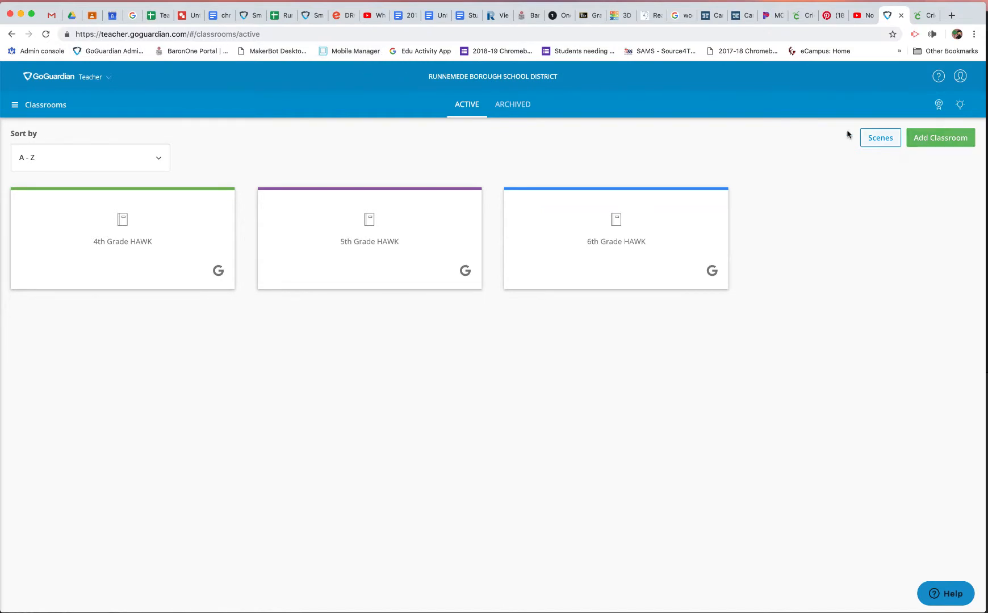
# - Start a new scene from Scenes and name it 'Tabbed Out'
pyautogui.click(880, 138)
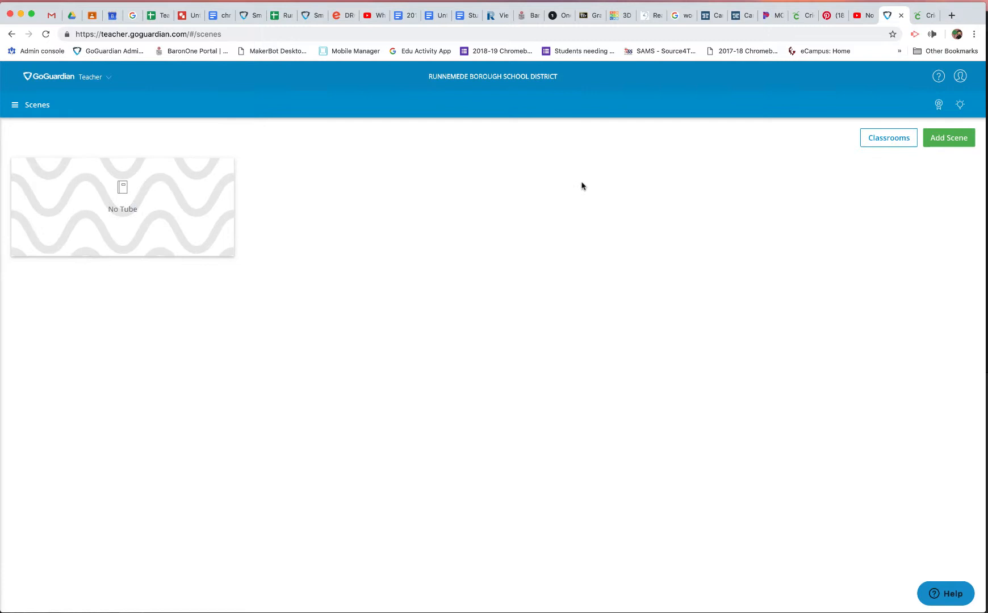
pyautogui.moveTo(948, 138)
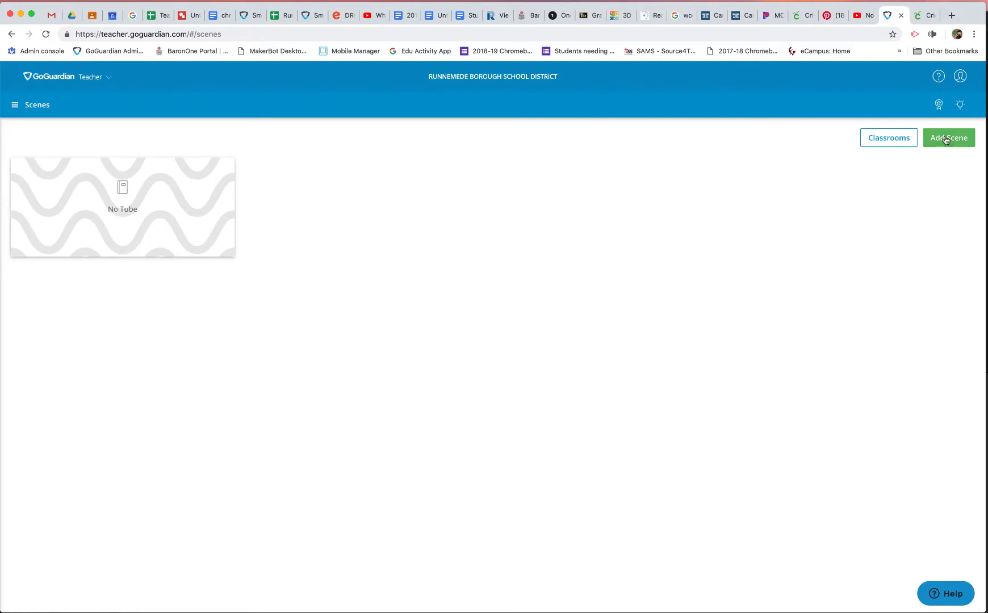
pyautogui.click(949, 137)
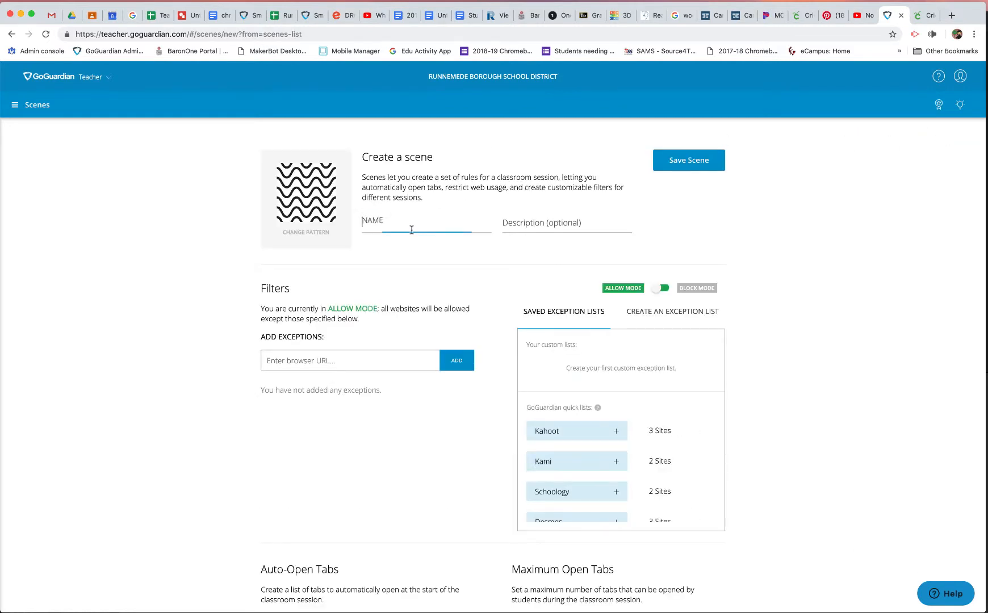
pyautogui.click(426, 227)
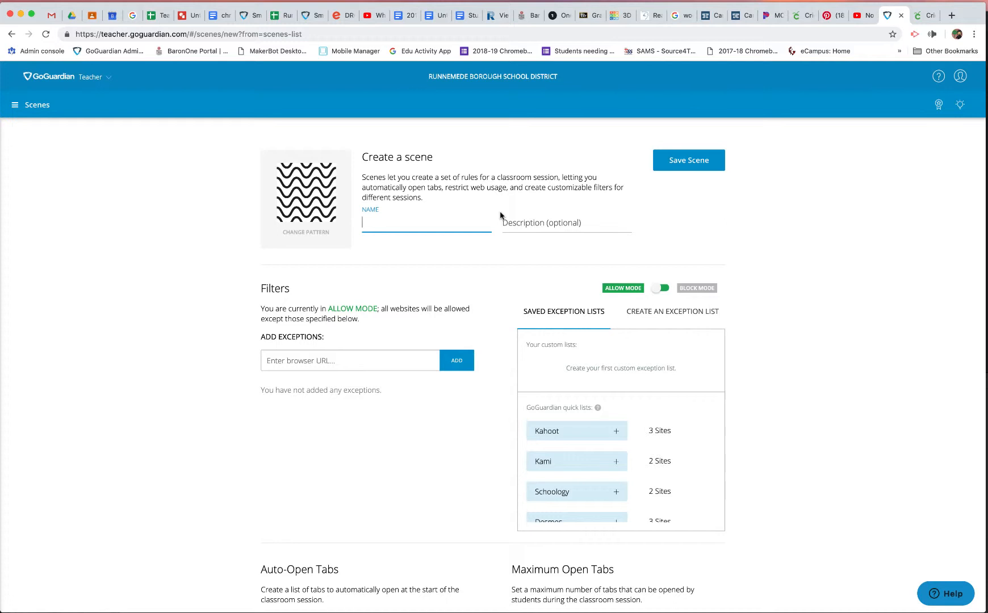
pyautogui.write('Tabbed Out')
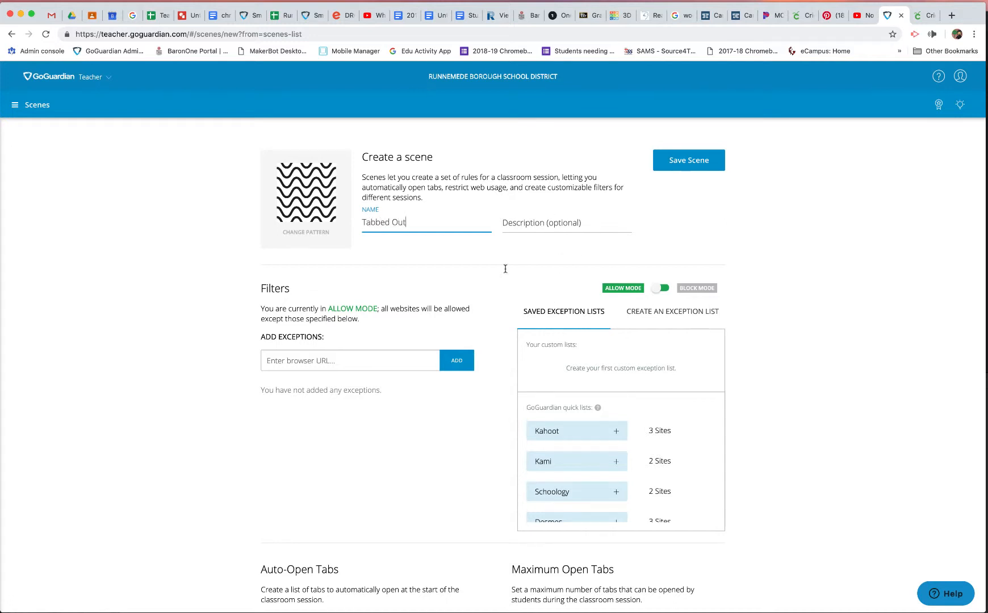
# - Set Max Number of Tabs Allowed to 5
pyautogui.scroll(-3)
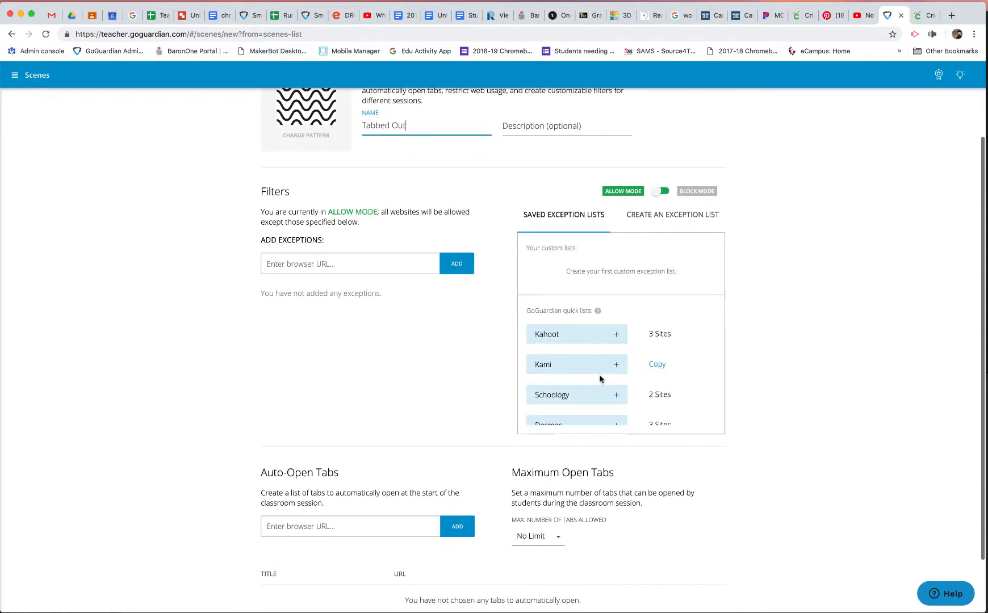
pyautogui.click(537, 536)
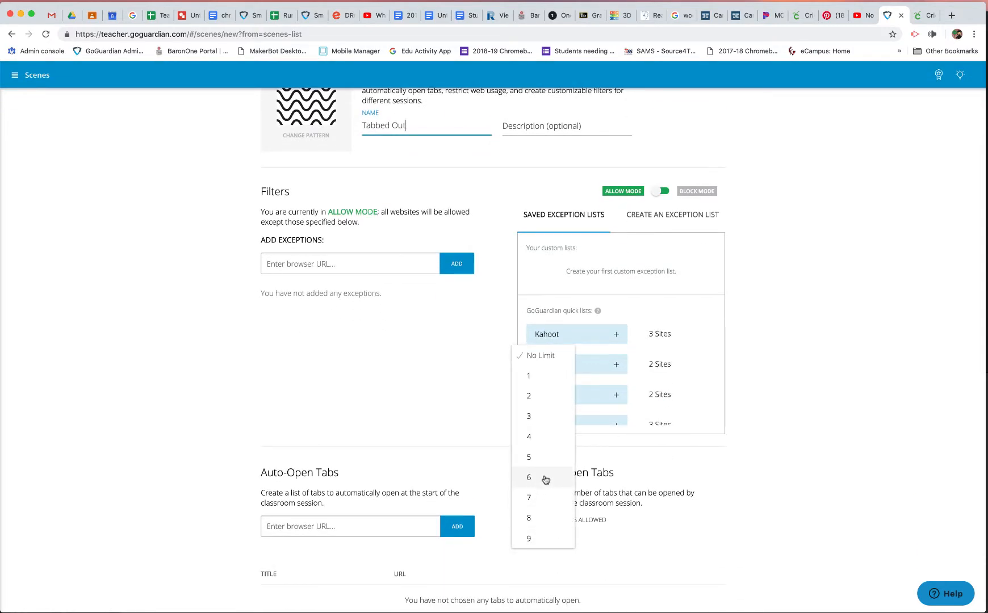
pyautogui.click(529, 456)
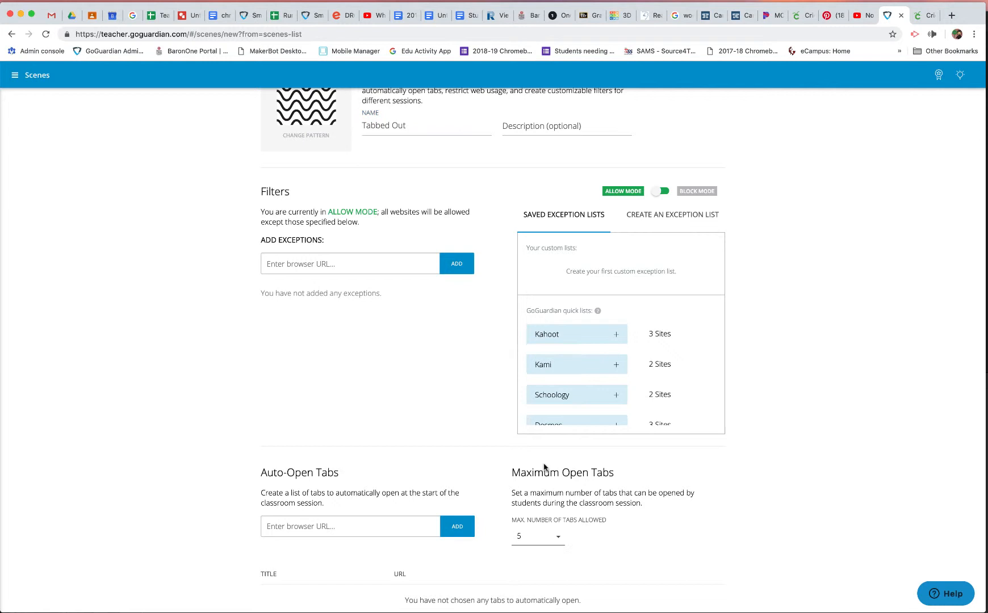
pyautogui.moveTo(518, 570)
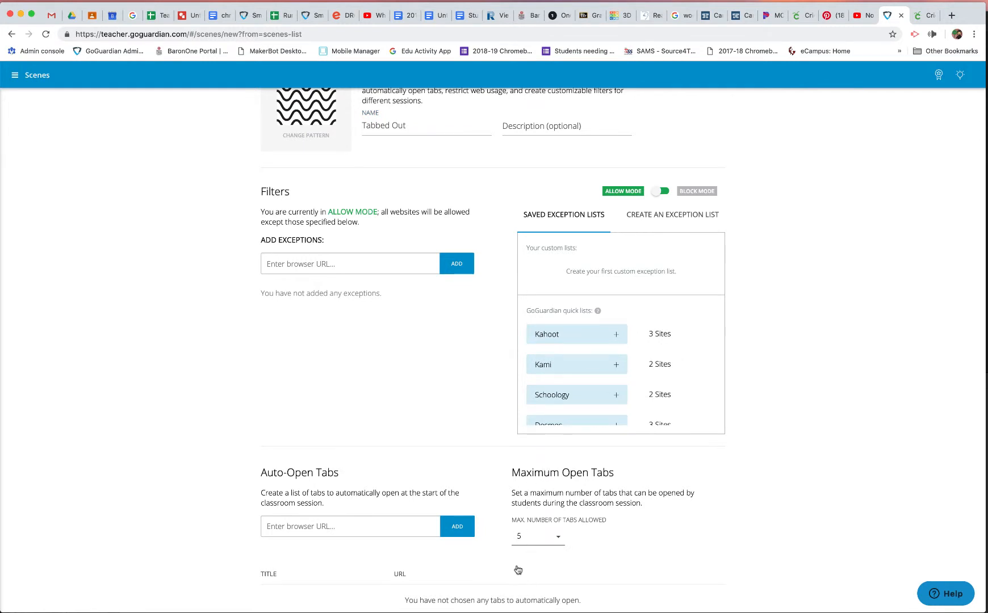
pyautogui.moveTo(565, 521)
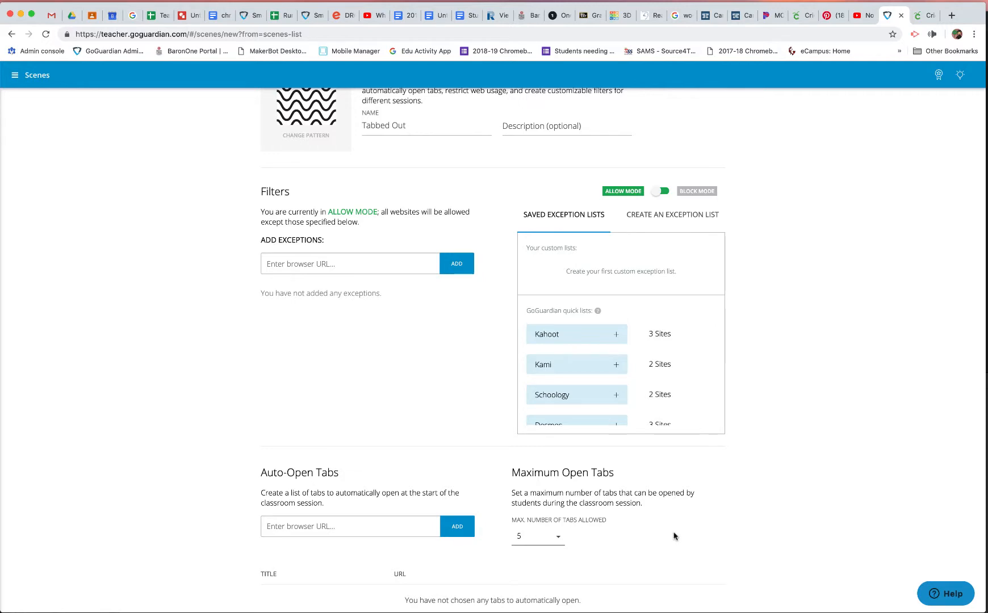
# - Save the Tabbed Out scene and return to the classrooms list
pyautogui.scroll(3)
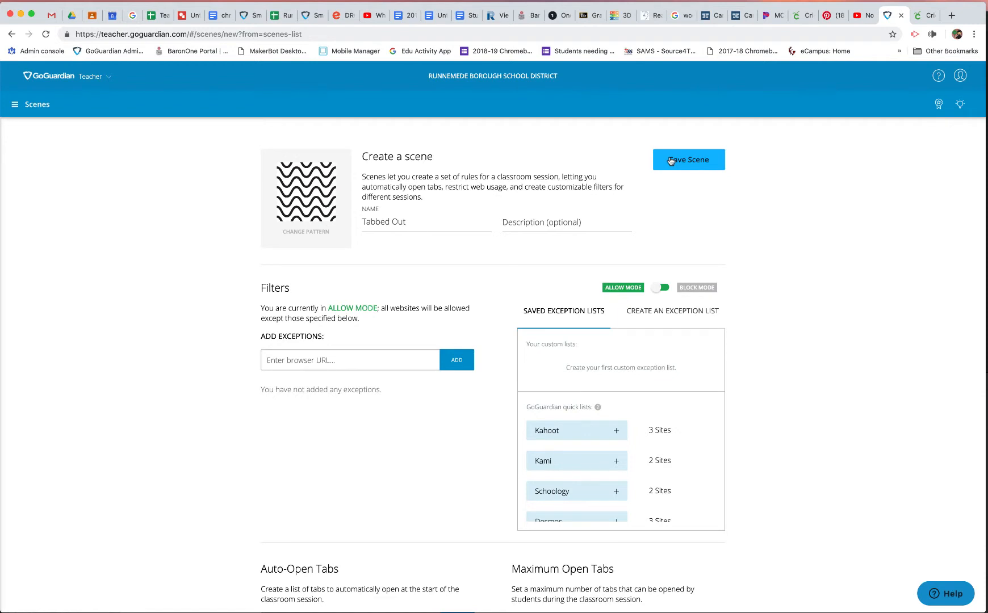
pyautogui.click(688, 159)
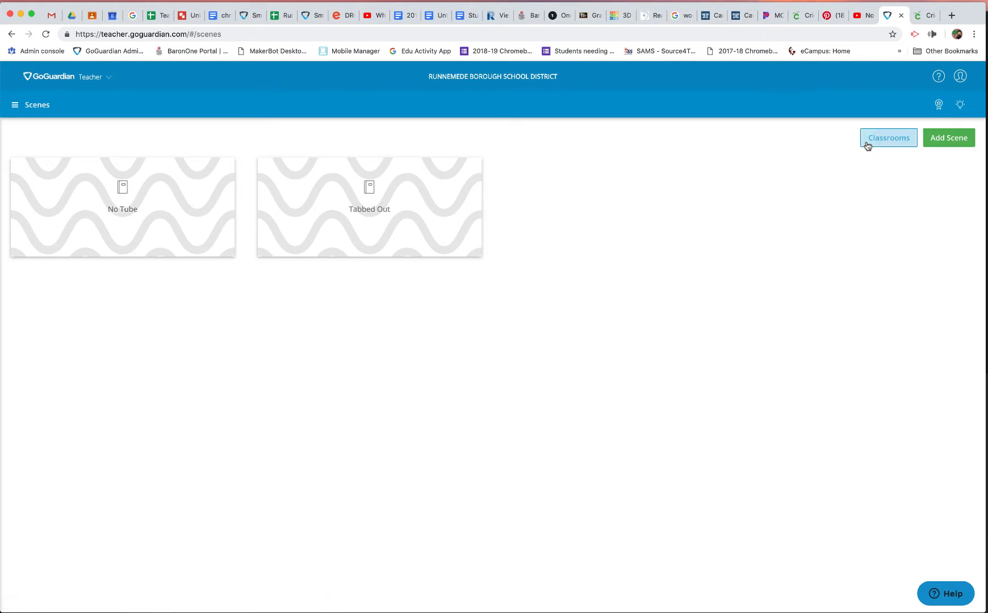
pyautogui.click(888, 137)
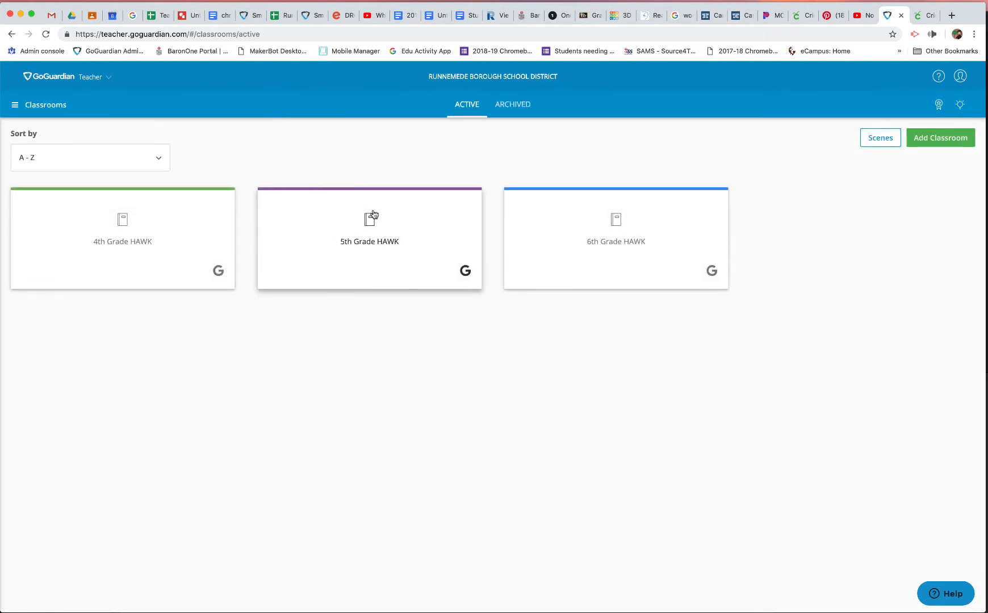
# - Open the 5th Grade HAWK classroom, showing a 45-minute session with Tabbed Out applied
pyautogui.click(369, 239)
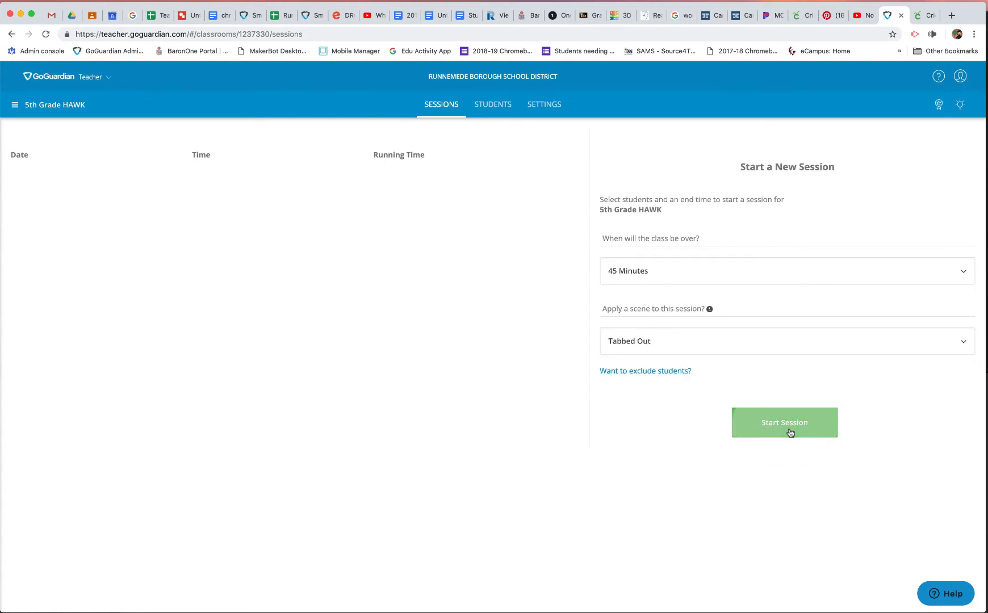
pyautogui.moveTo(621, 425)
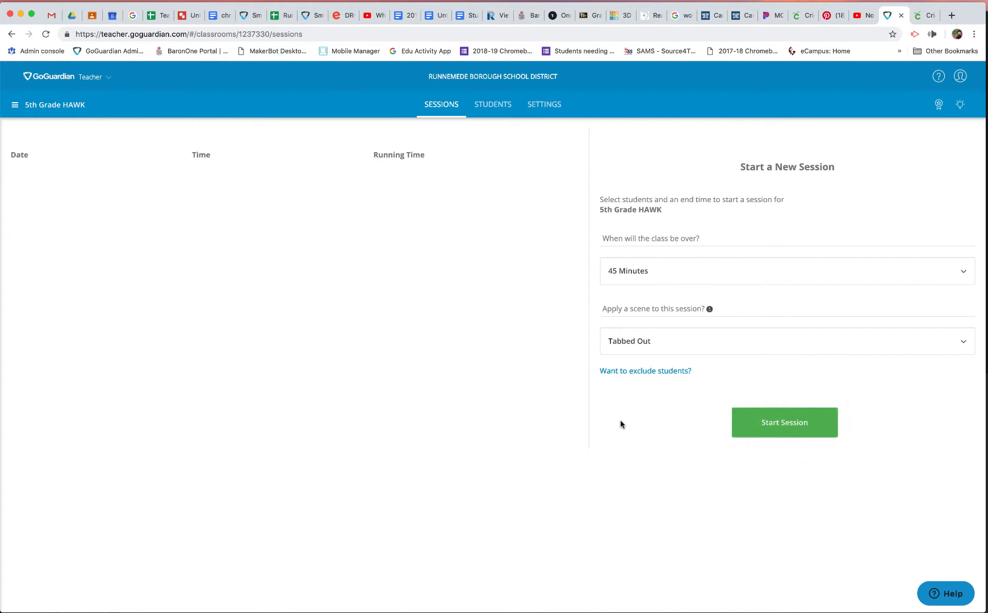
pyautogui.moveTo(858, 55)
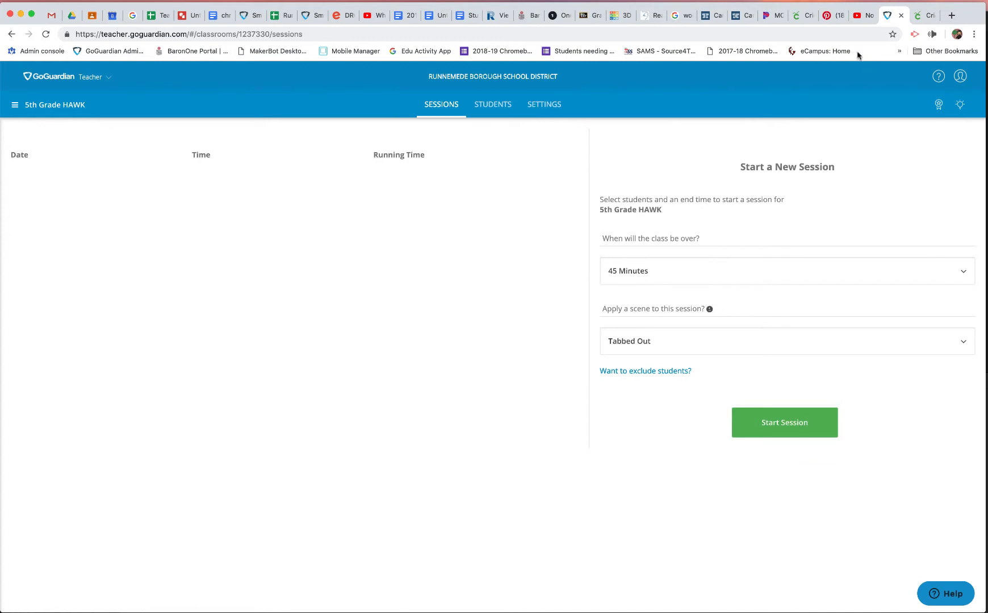